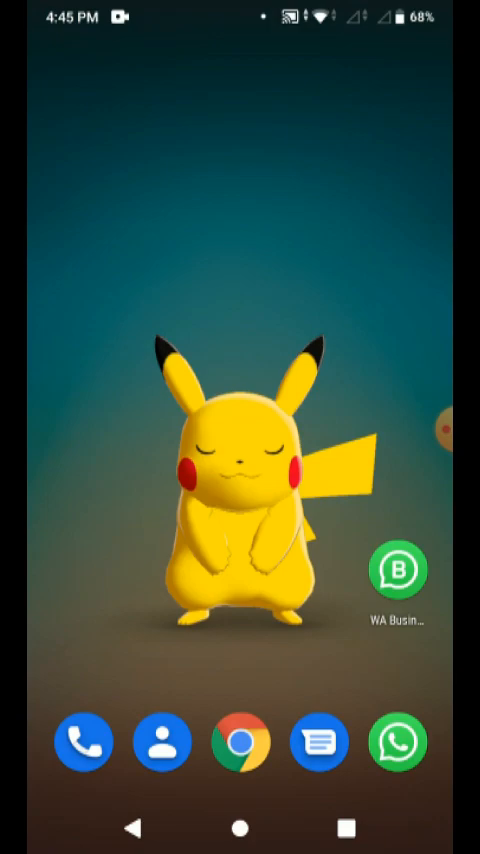
Step: Open the Gmail app from the launcher's app drawer
{"action": "scroll", "scroll_direction": "up", "scroll_amount": 3}
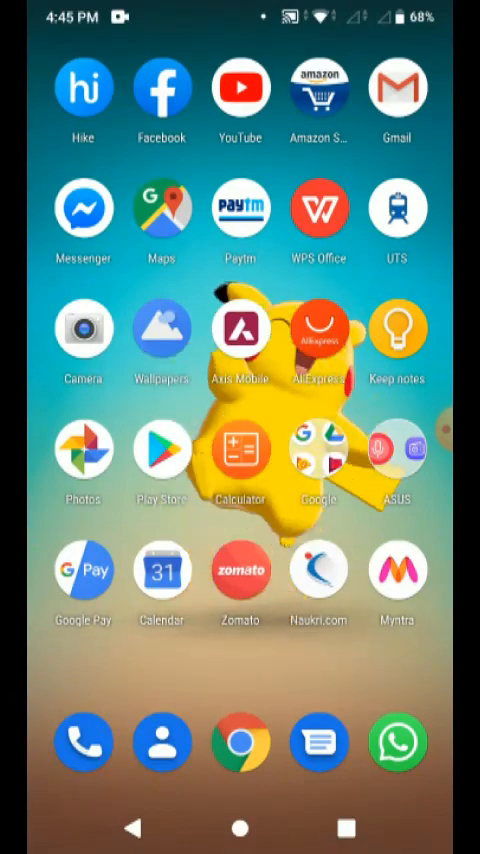
{"action": "left_click", "coordinate": [240, 87]}
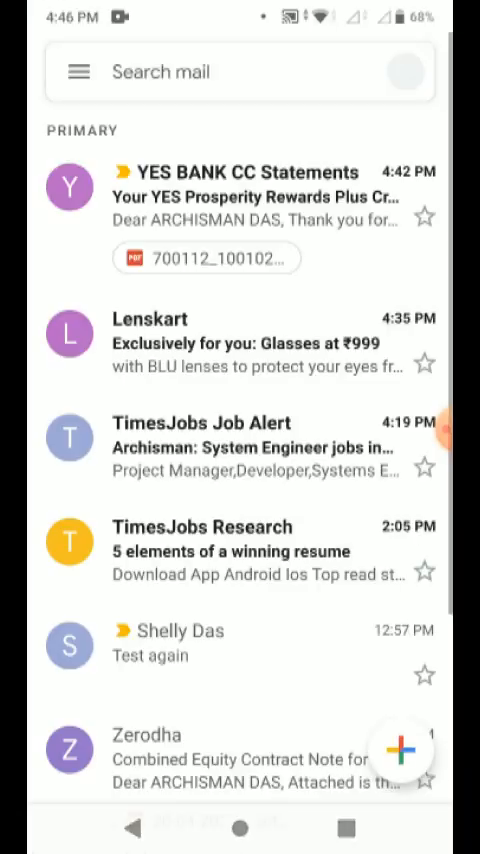
Step: Compose and send a test email to your own address from Gmail
{"action": "left_click", "coordinate": [71, 71]}
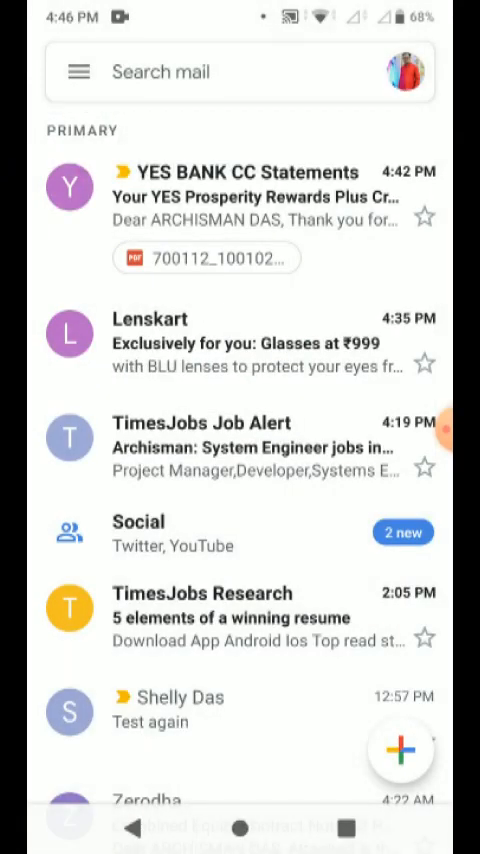
{"action": "left_click", "coordinate": [401, 748]}
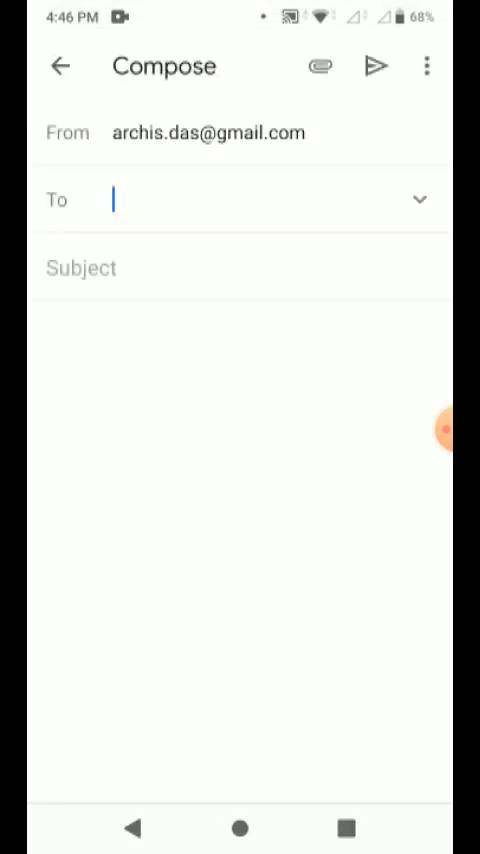
{"action": "type", "text": "arc"}
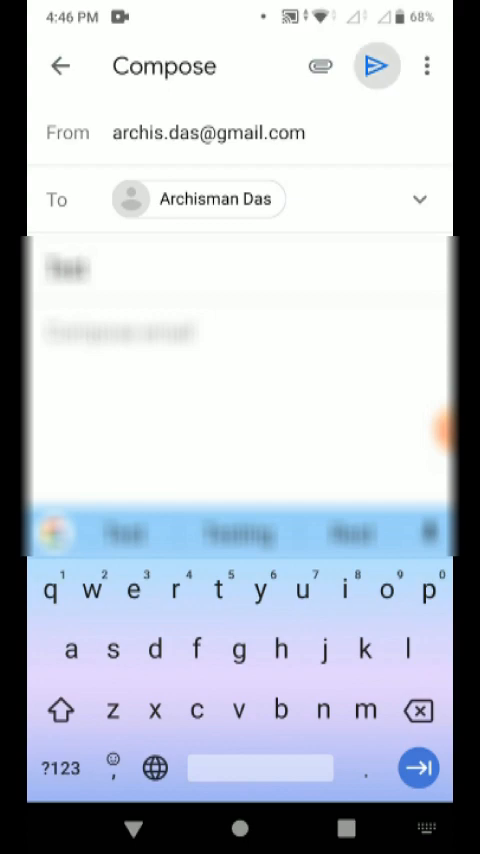
{"action": "left_click", "coordinate": [377, 66]}
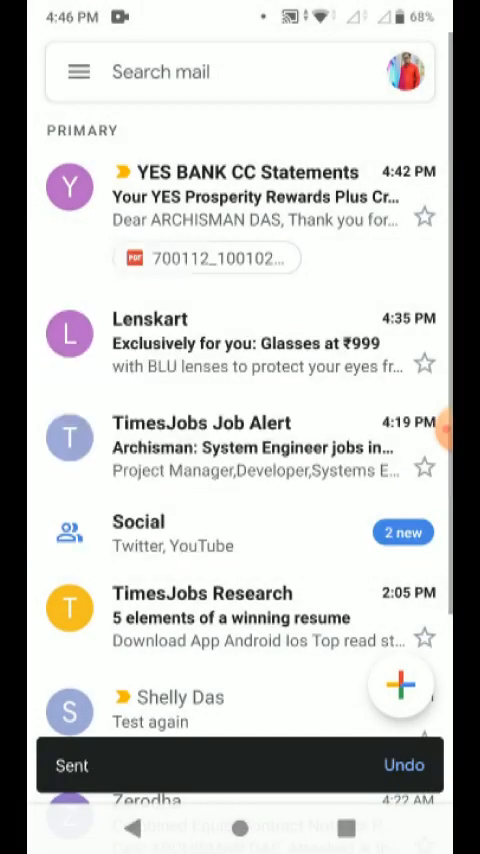
Step: Open the newly received Test email in the Outlook.com inbox to check its sender
{"action": "key", "text": "HOME"}
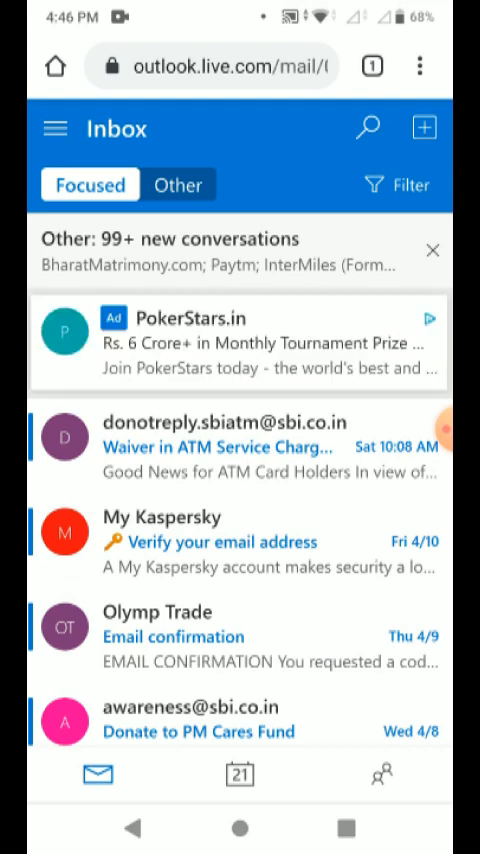
{"action": "left_click", "coordinate": [177, 185]}
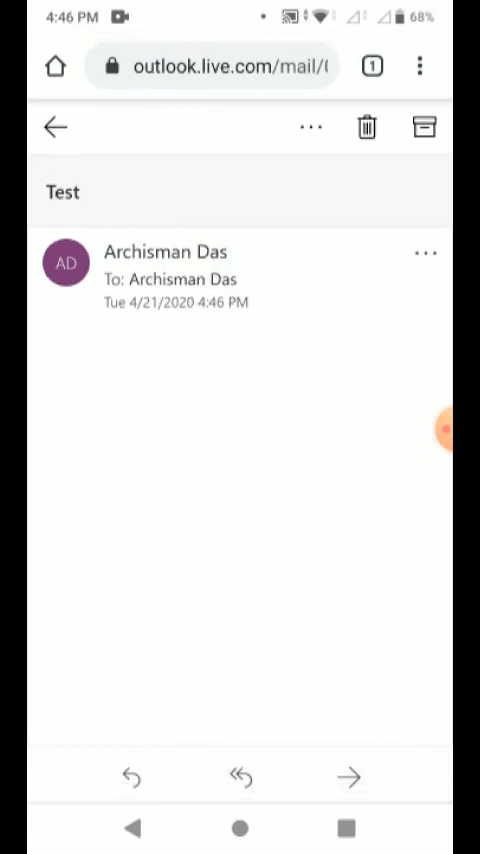
{"action": "left_click", "coordinate": [367, 127]}
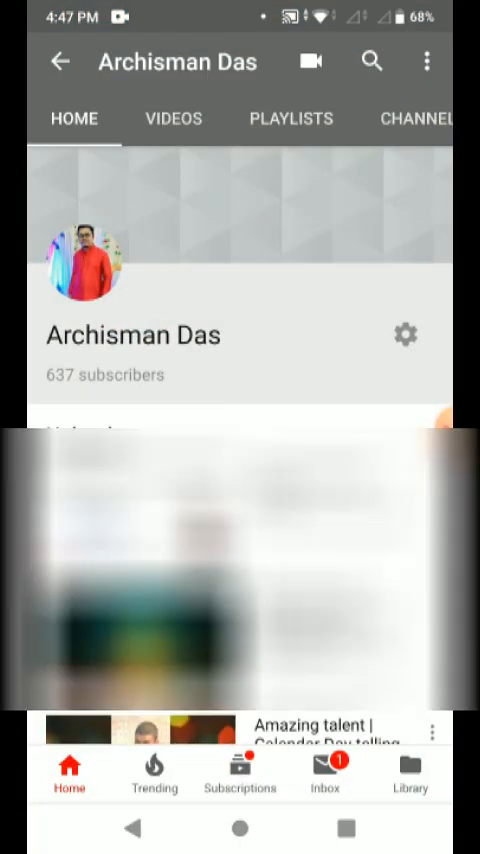
Step: Open the channel name editor from YouTube's account options and channel settings
{"action": "left_click", "coordinate": [60, 61]}
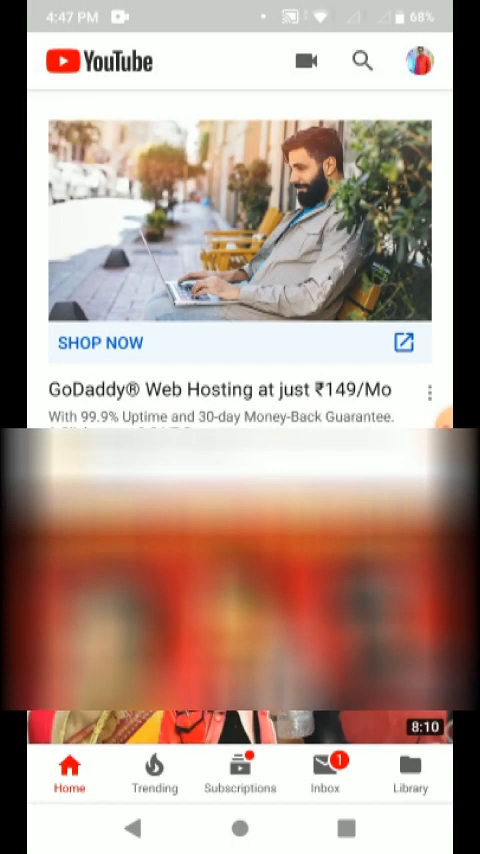
{"action": "scroll", "scroll_direction": "down", "scroll_amount": 3}
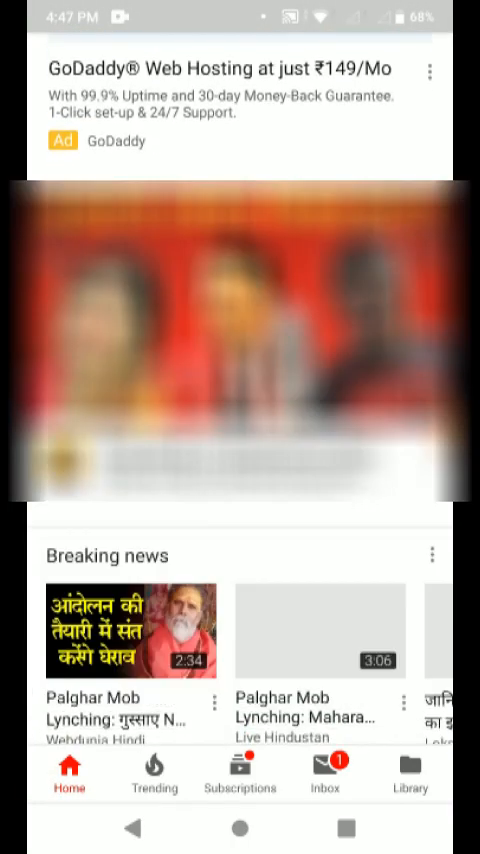
{"action": "scroll", "scroll_direction": "down", "scroll_amount": 3}
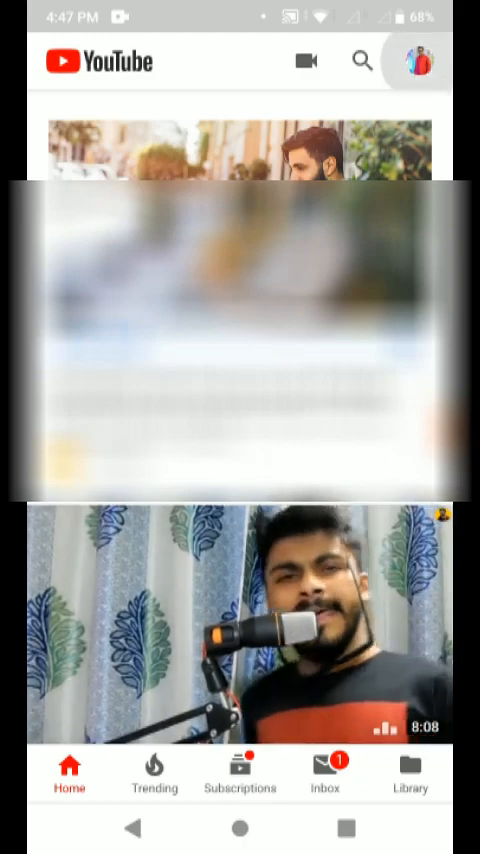
{"action": "left_click", "coordinate": [416, 60]}
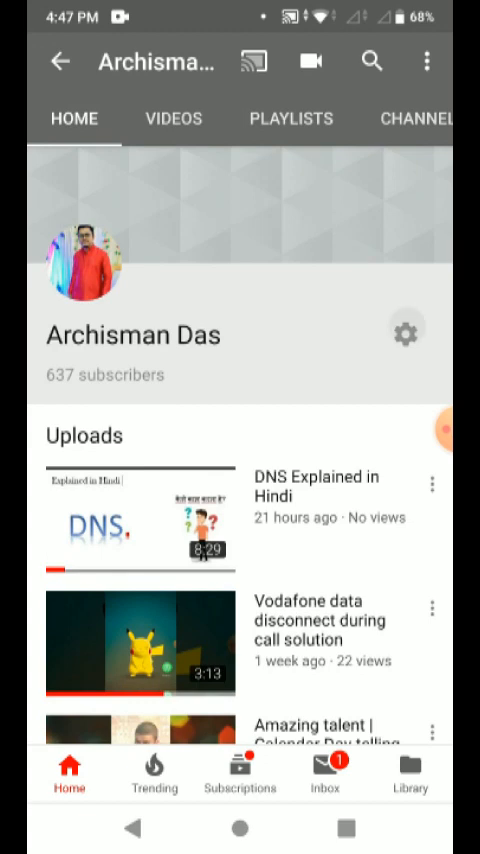
{"action": "left_click", "coordinate": [406, 329]}
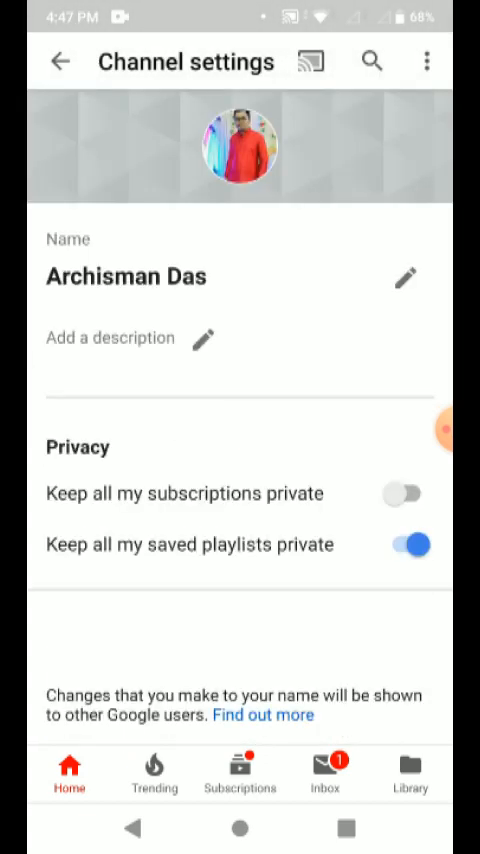
{"action": "left_click", "coordinate": [405, 276]}
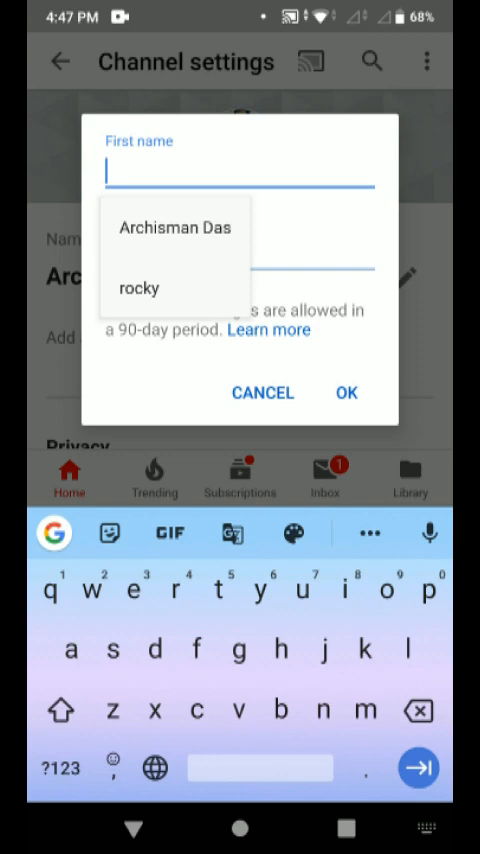
Step: Rename the channel to first name 'YT', last name 'Buddy', then return Home
{"action": "type", "text": "YT"}
{"action": "left_click", "coordinate": [240, 252]}
{"action": "type", "text": "Buddy"}
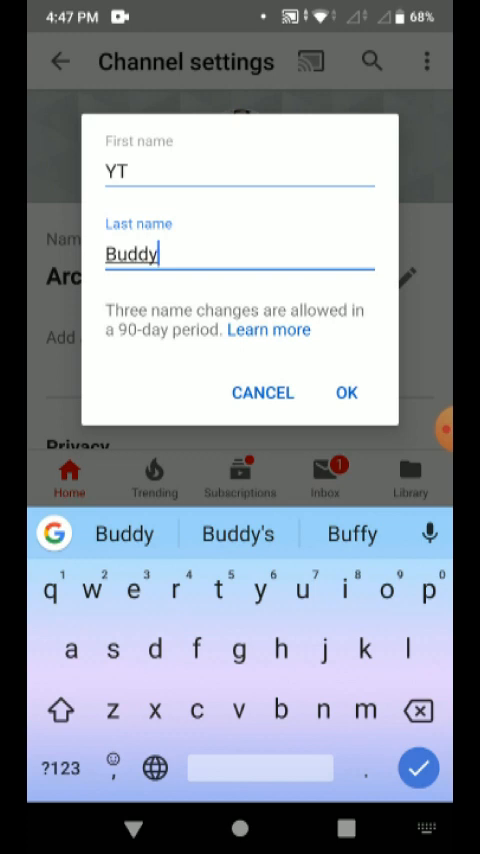
{"action": "left_click", "coordinate": [240, 172]}
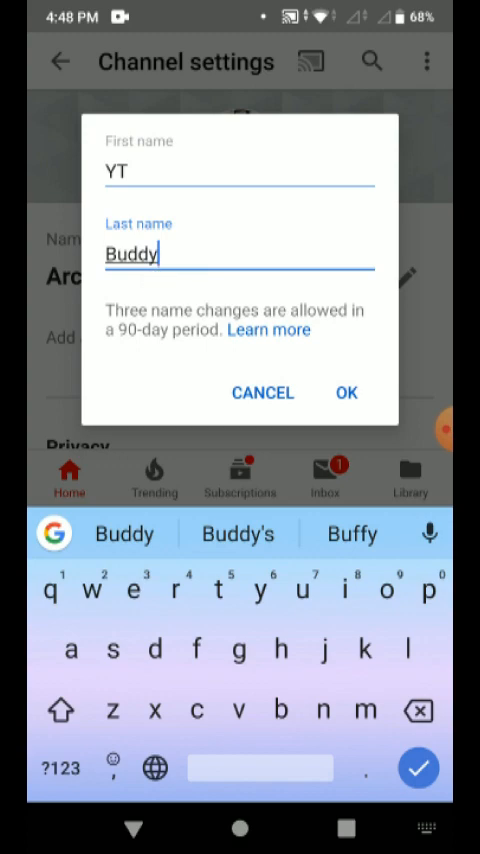
{"action": "left_click", "coordinate": [346, 392]}
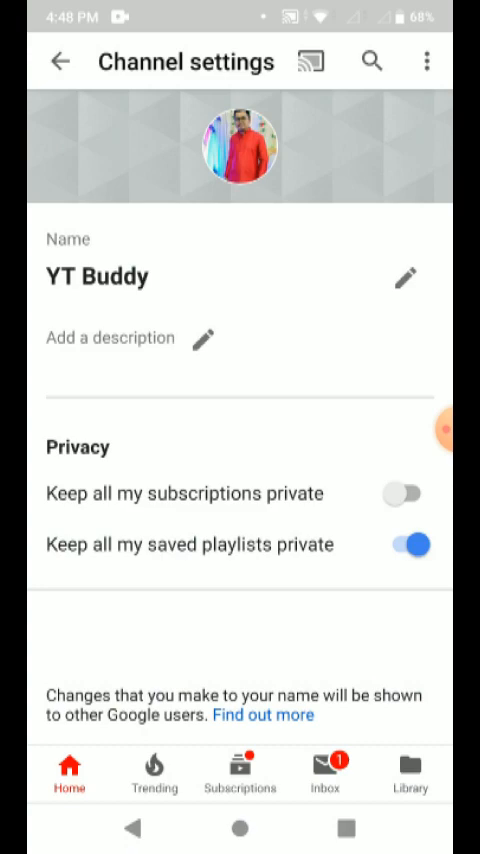
{"action": "left_click", "coordinate": [59, 61]}
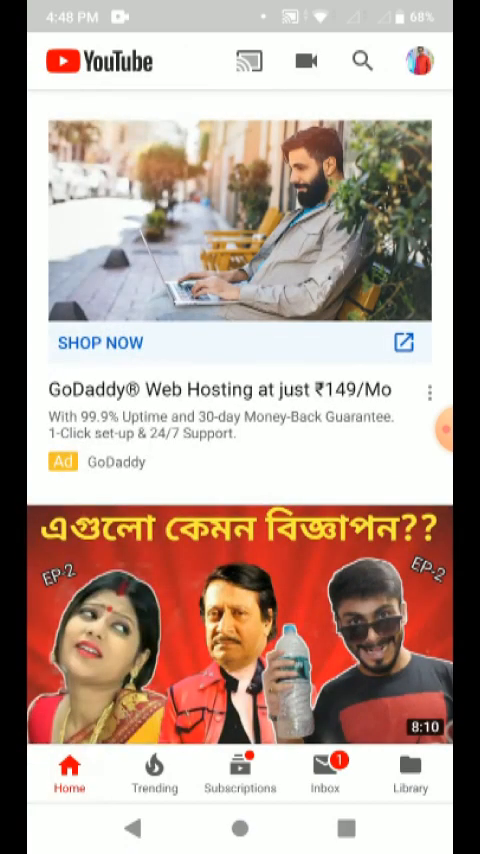
{"action": "left_click", "coordinate": [416, 60]}
{"action": "type", "text": "arch"}
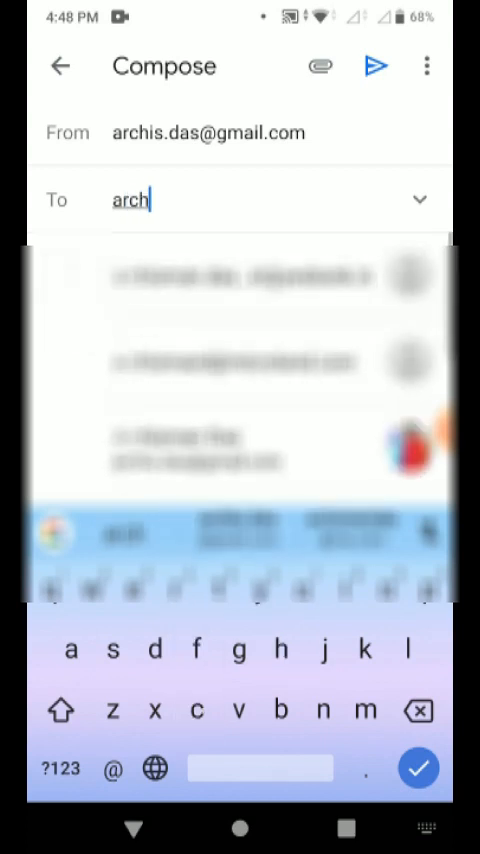
Step: Send a Gmail message titled 'Test again' to the suggested contact
{"action": "type", "text": "is"}
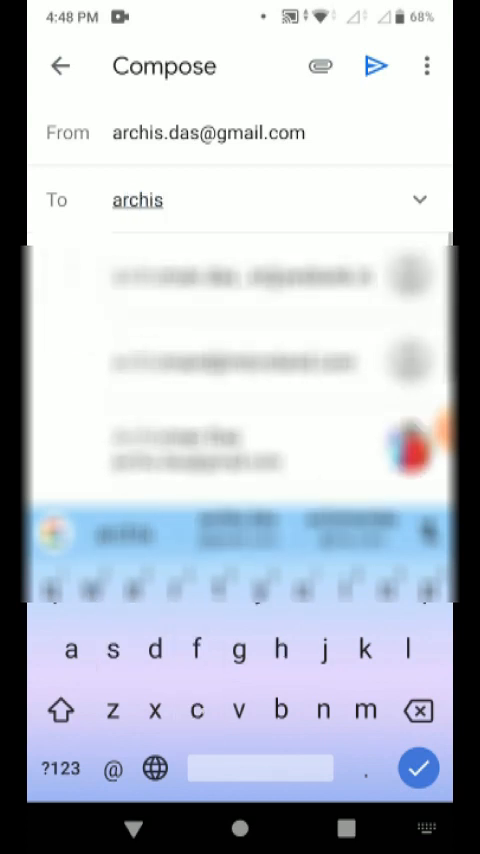
{"action": "type", "text": "man"}
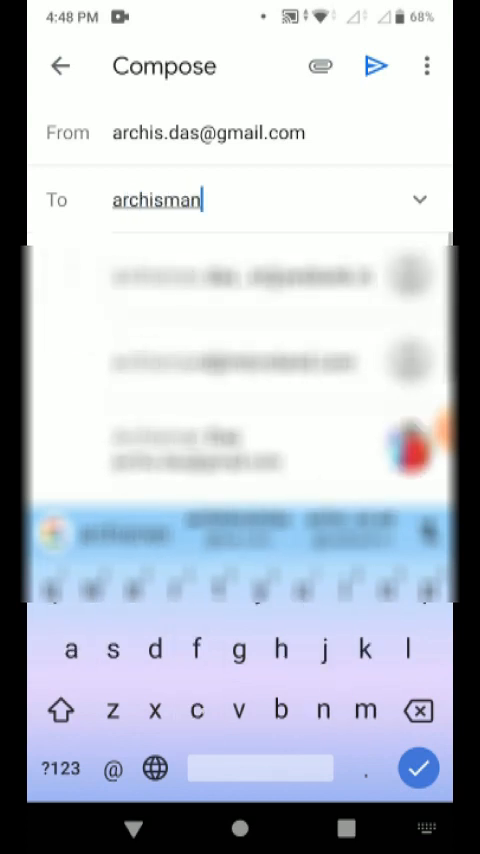
{"action": "type", "text": "da"}
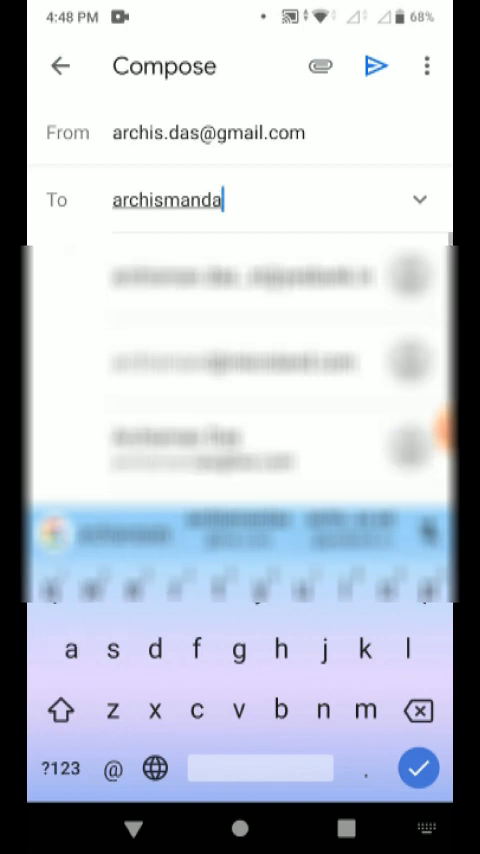
{"action": "left_click", "coordinate": [240, 276]}
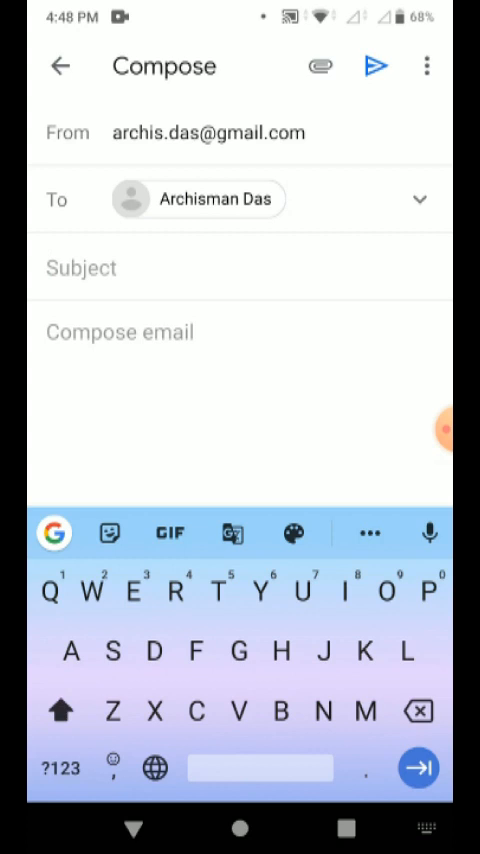
{"action": "type", "text": "Test"}
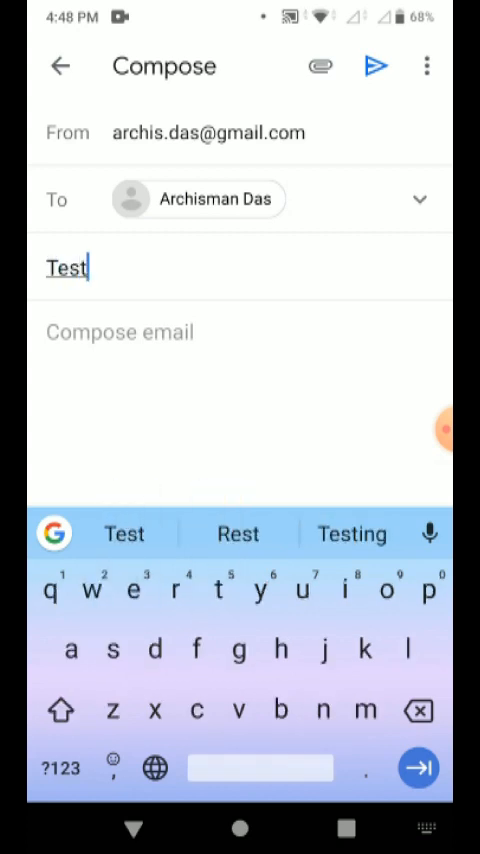
{"action": "type", "text": "agai"}
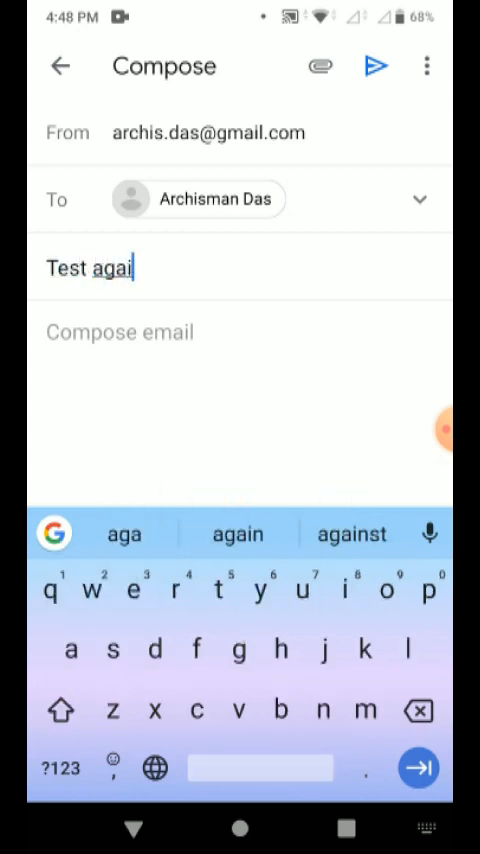
{"action": "left_click", "coordinate": [237, 533]}
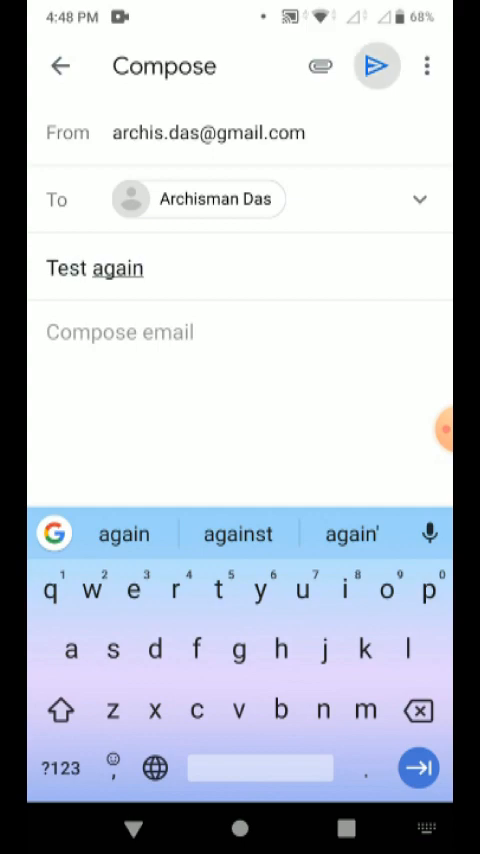
{"action": "left_click", "coordinate": [379, 67]}
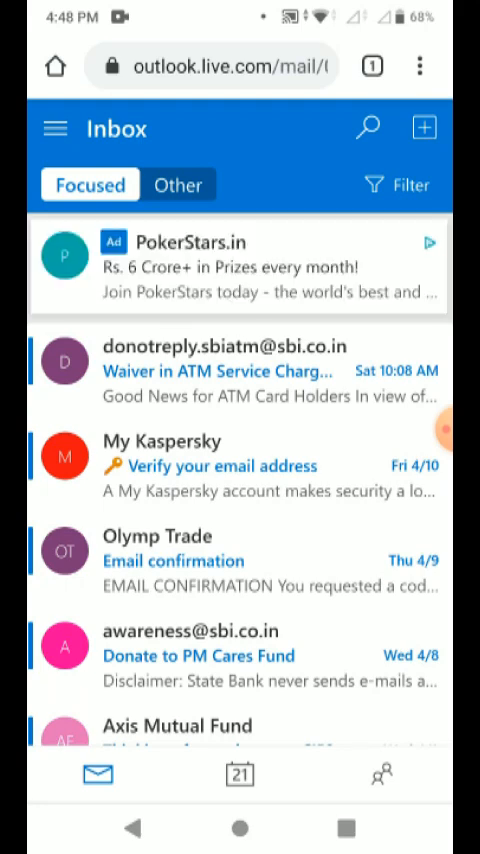
Step: Open 'Test again' in Outlook's Other inbox, then open YouTube to view the channel
{"action": "left_click", "coordinate": [177, 185]}
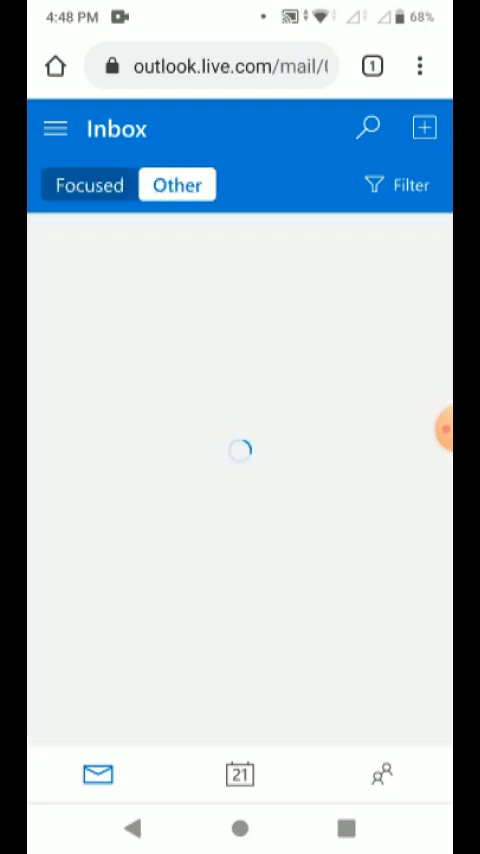
{"action": "left_click", "coordinate": [88, 185]}
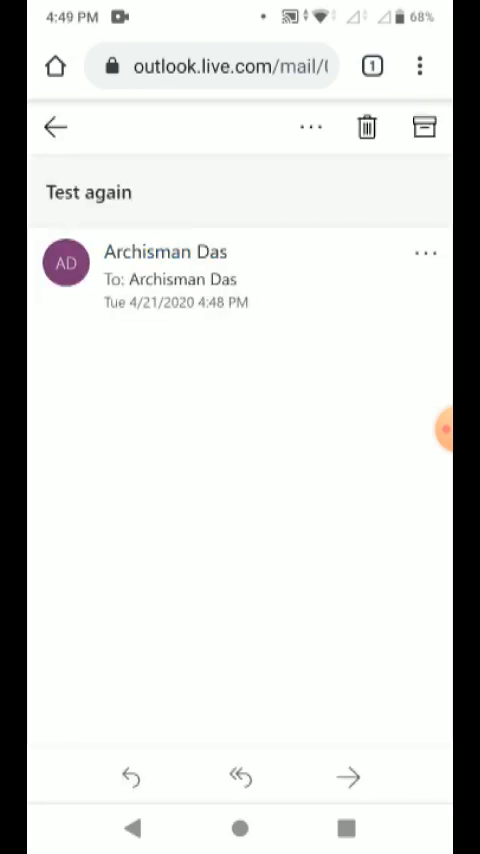
{"action": "left_click", "coordinate": [54, 127]}
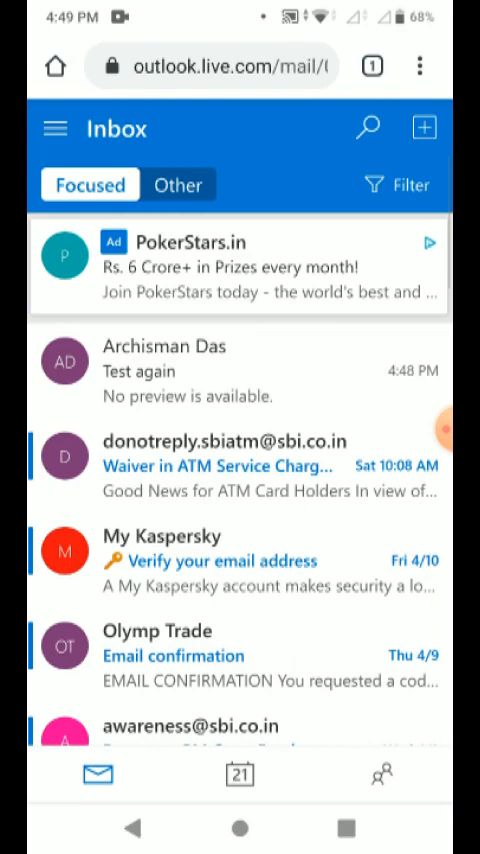
{"action": "left_click", "coordinate": [240, 827]}
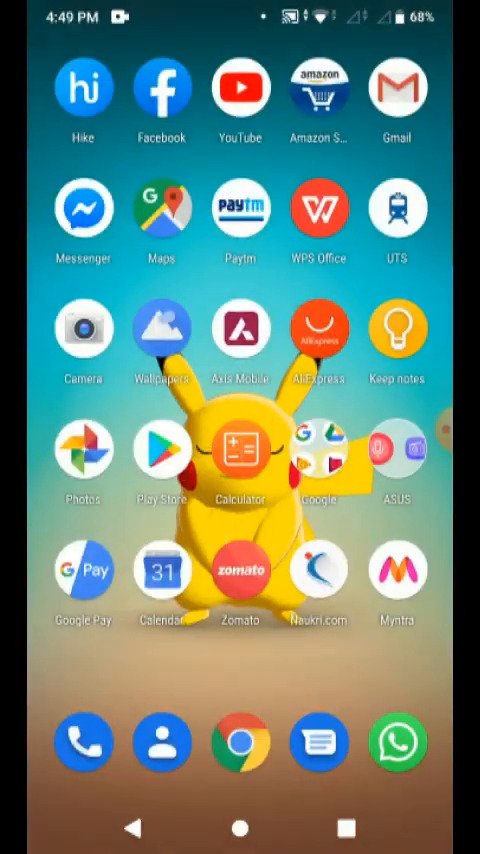
{"action": "left_click", "coordinate": [240, 90]}
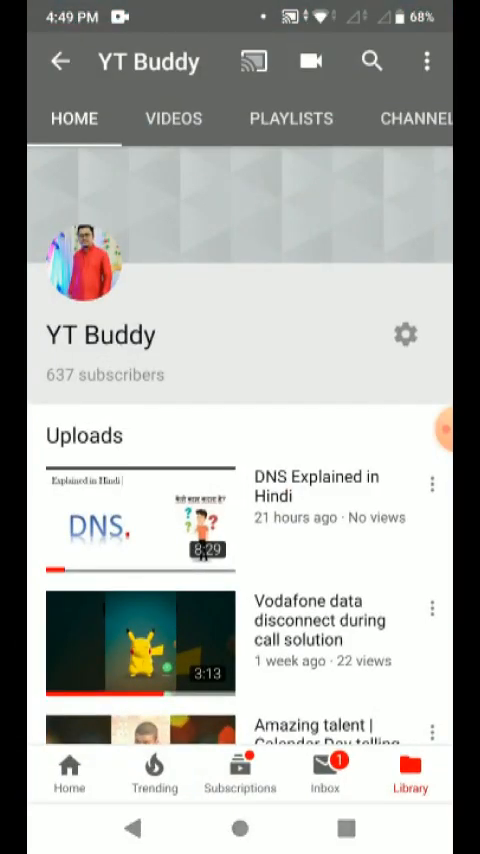